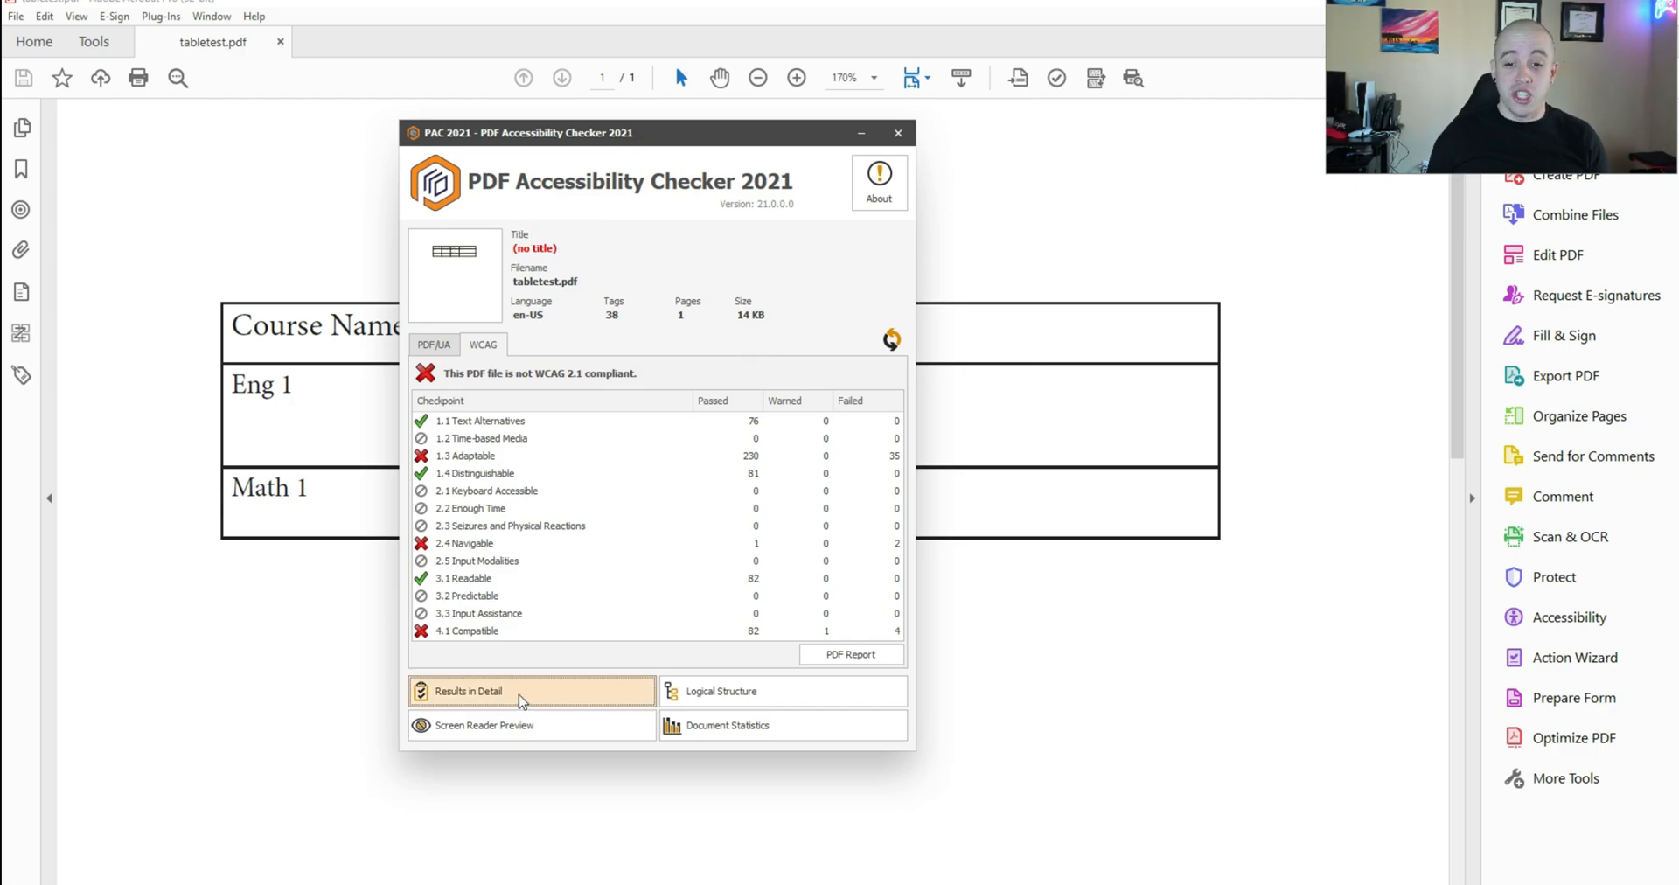
Open PAC's detailed results and preview two 'Path object not tagged' failures on the table.
click(468, 690)
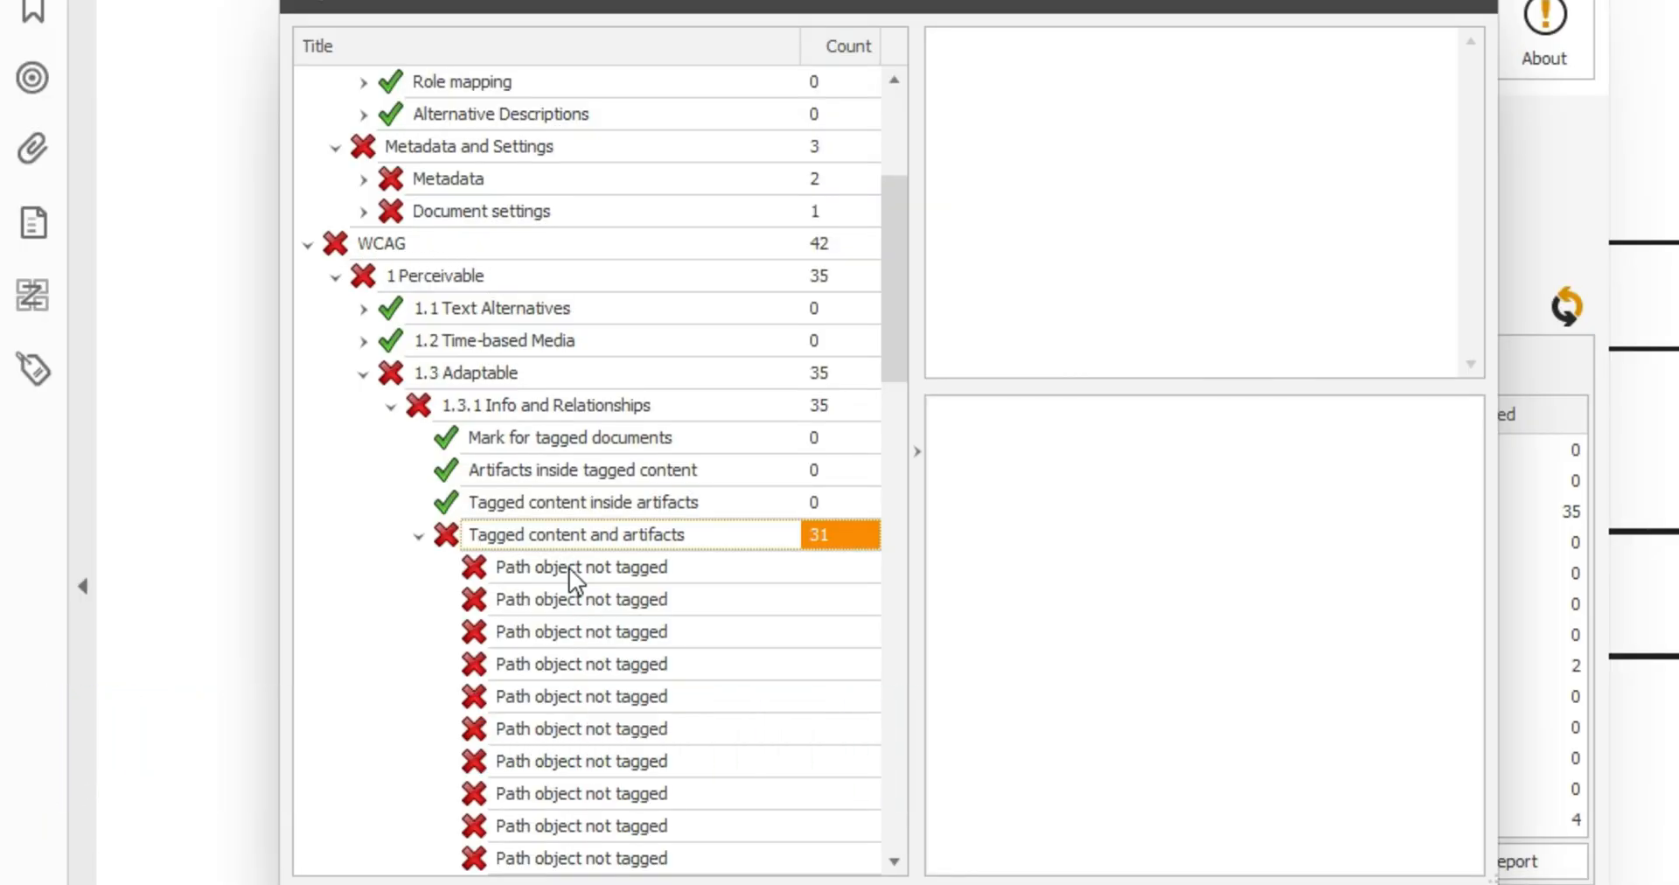
click(582, 632)
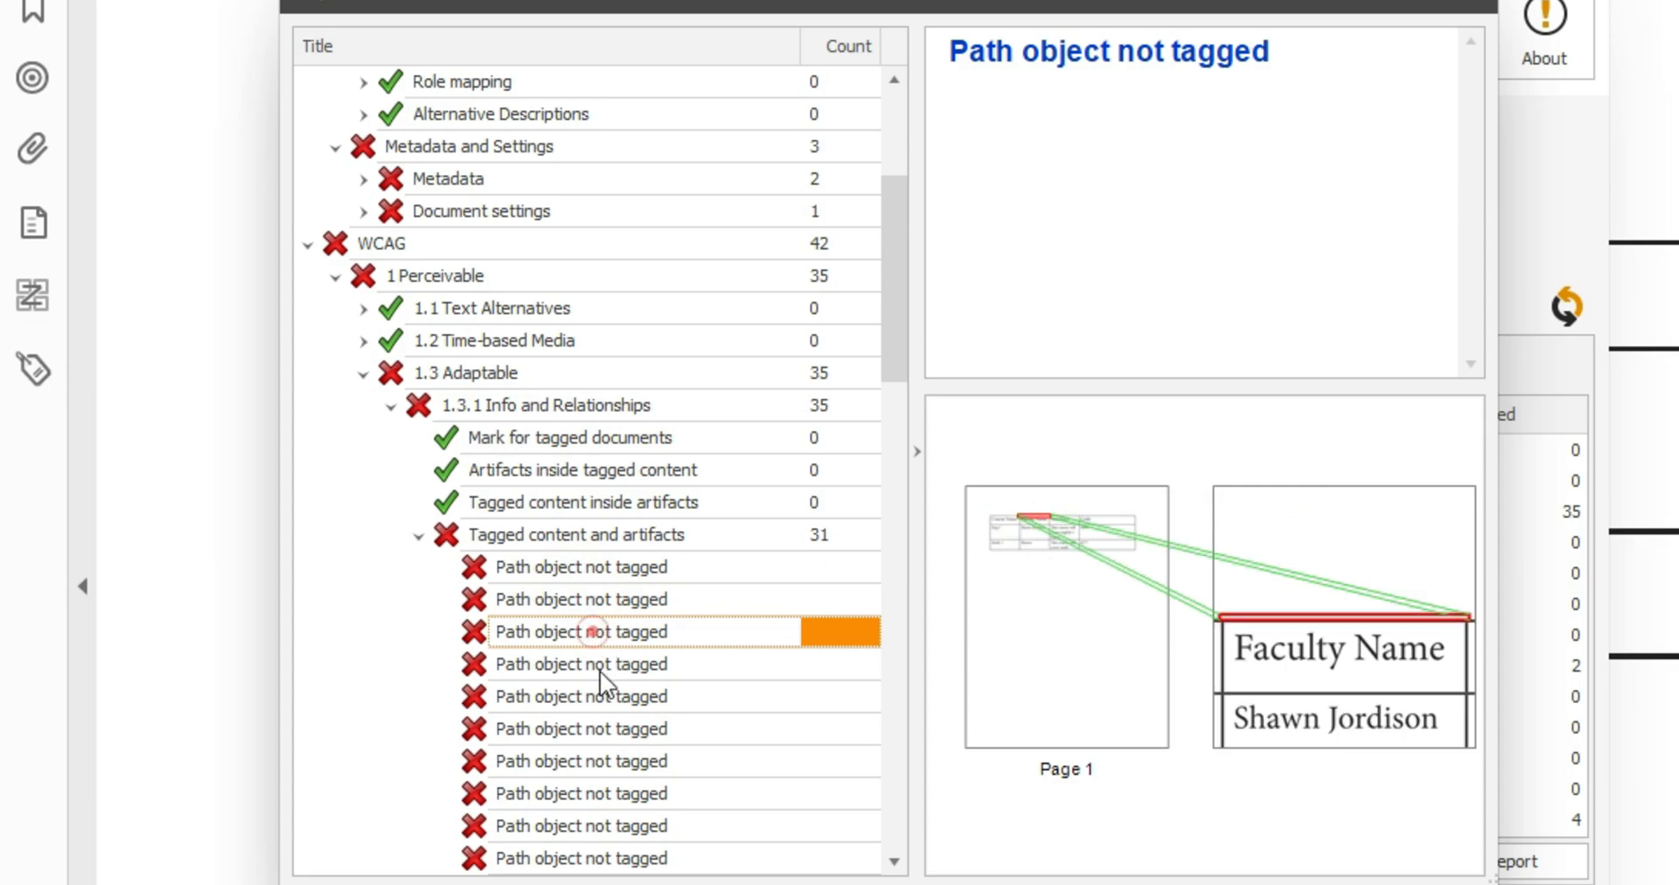
click(581, 696)
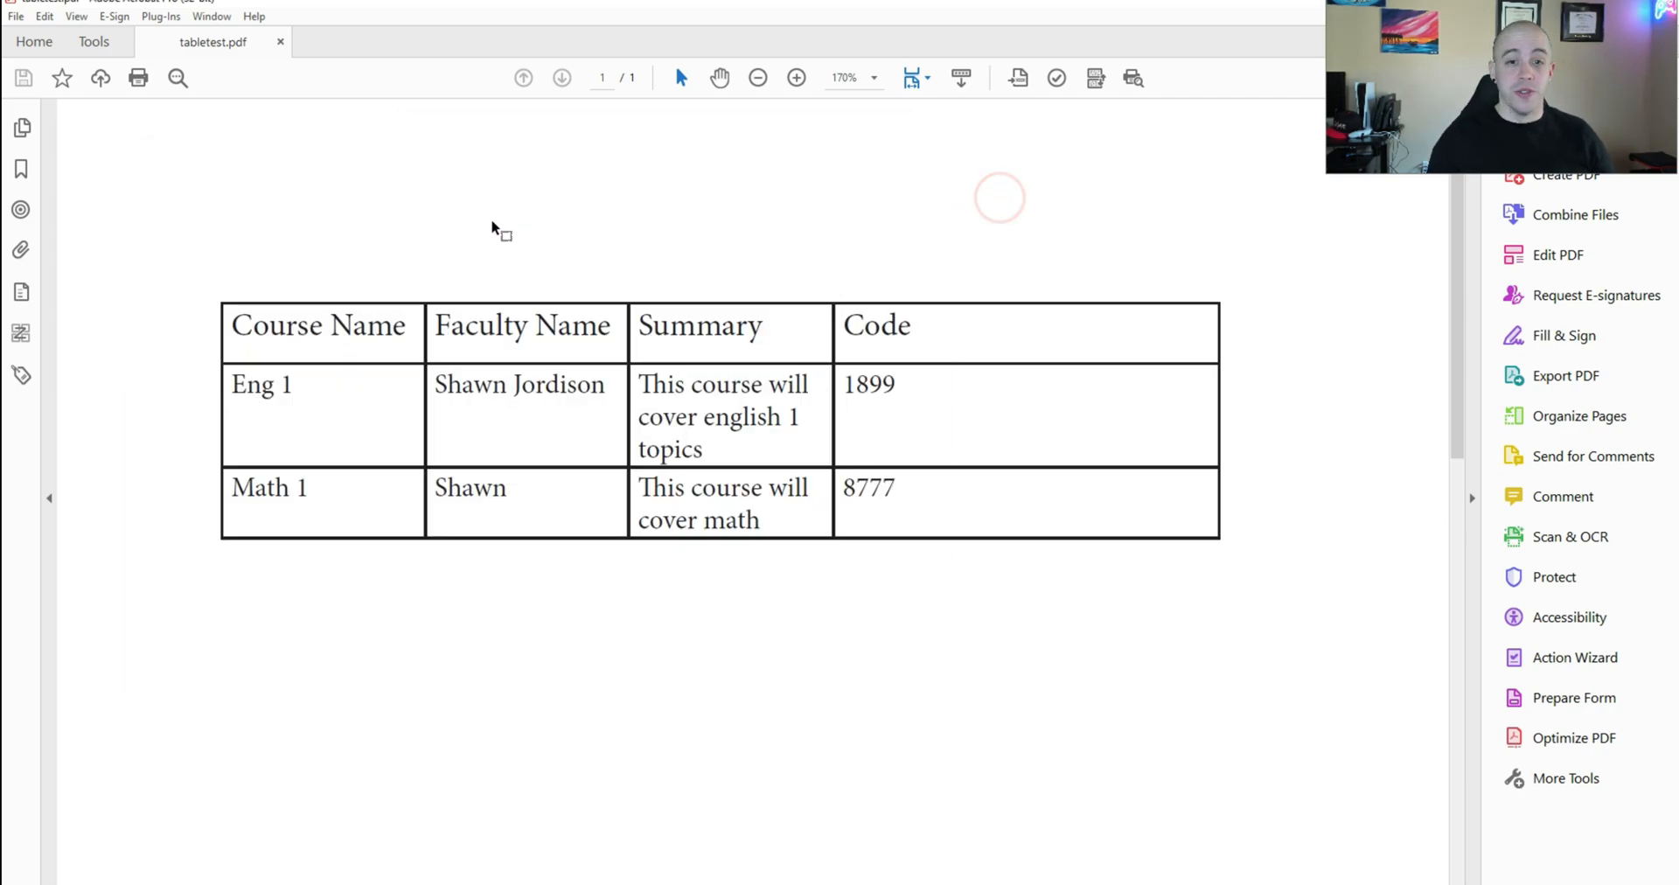
Open the Content panel and expand tabletest.pdf and Page 1 to list its Path objects.
click(21, 291)
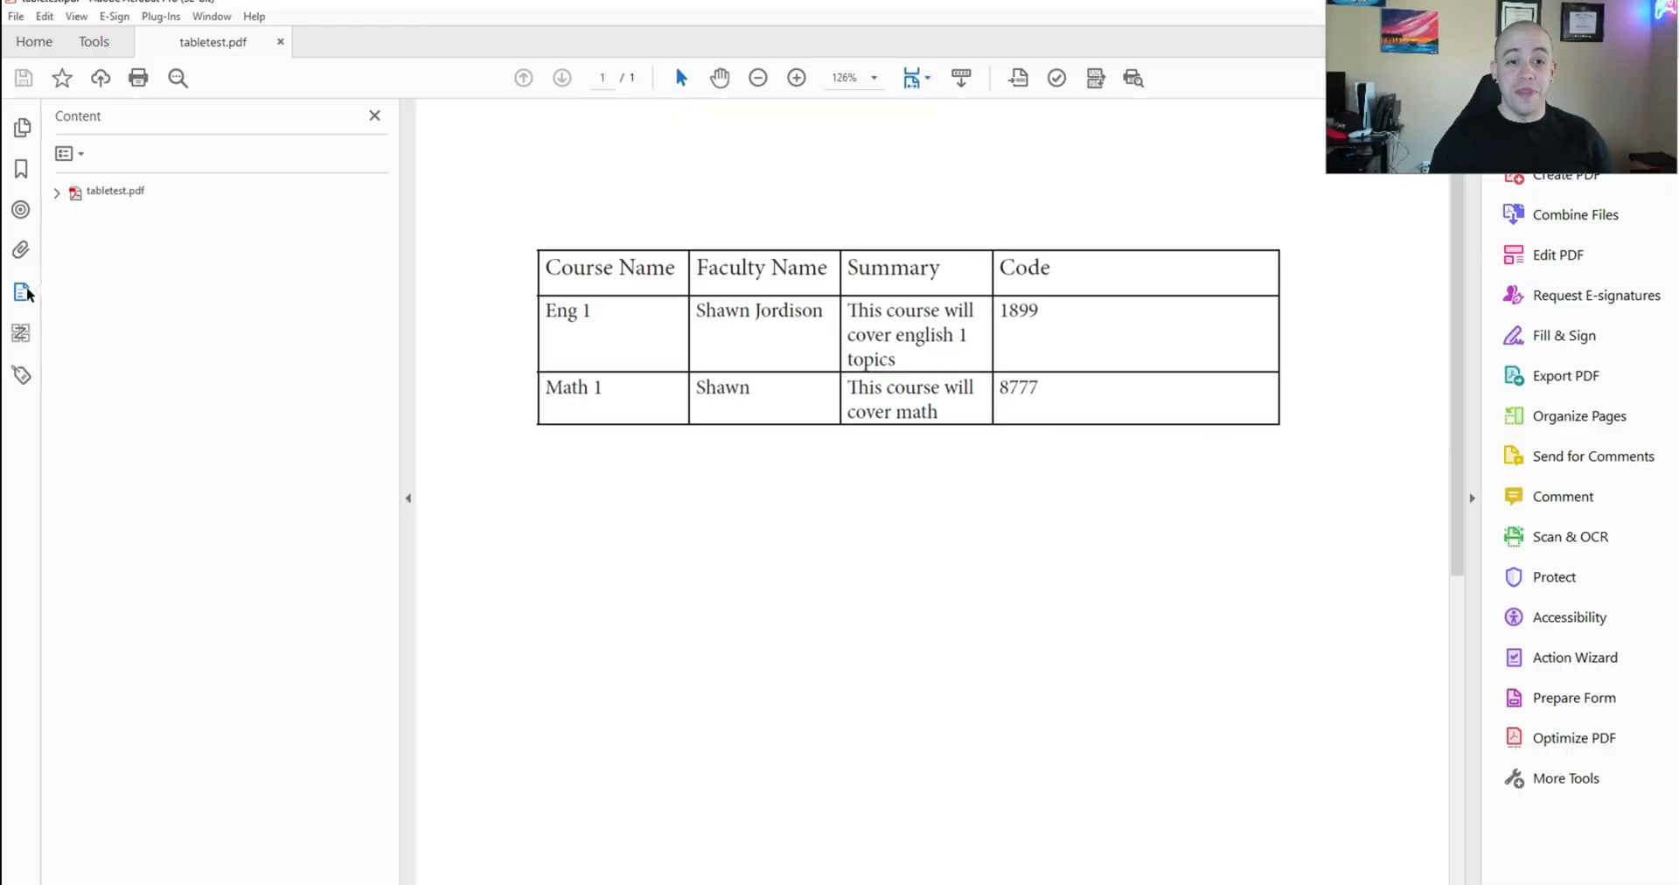
mouse_move(21, 290)
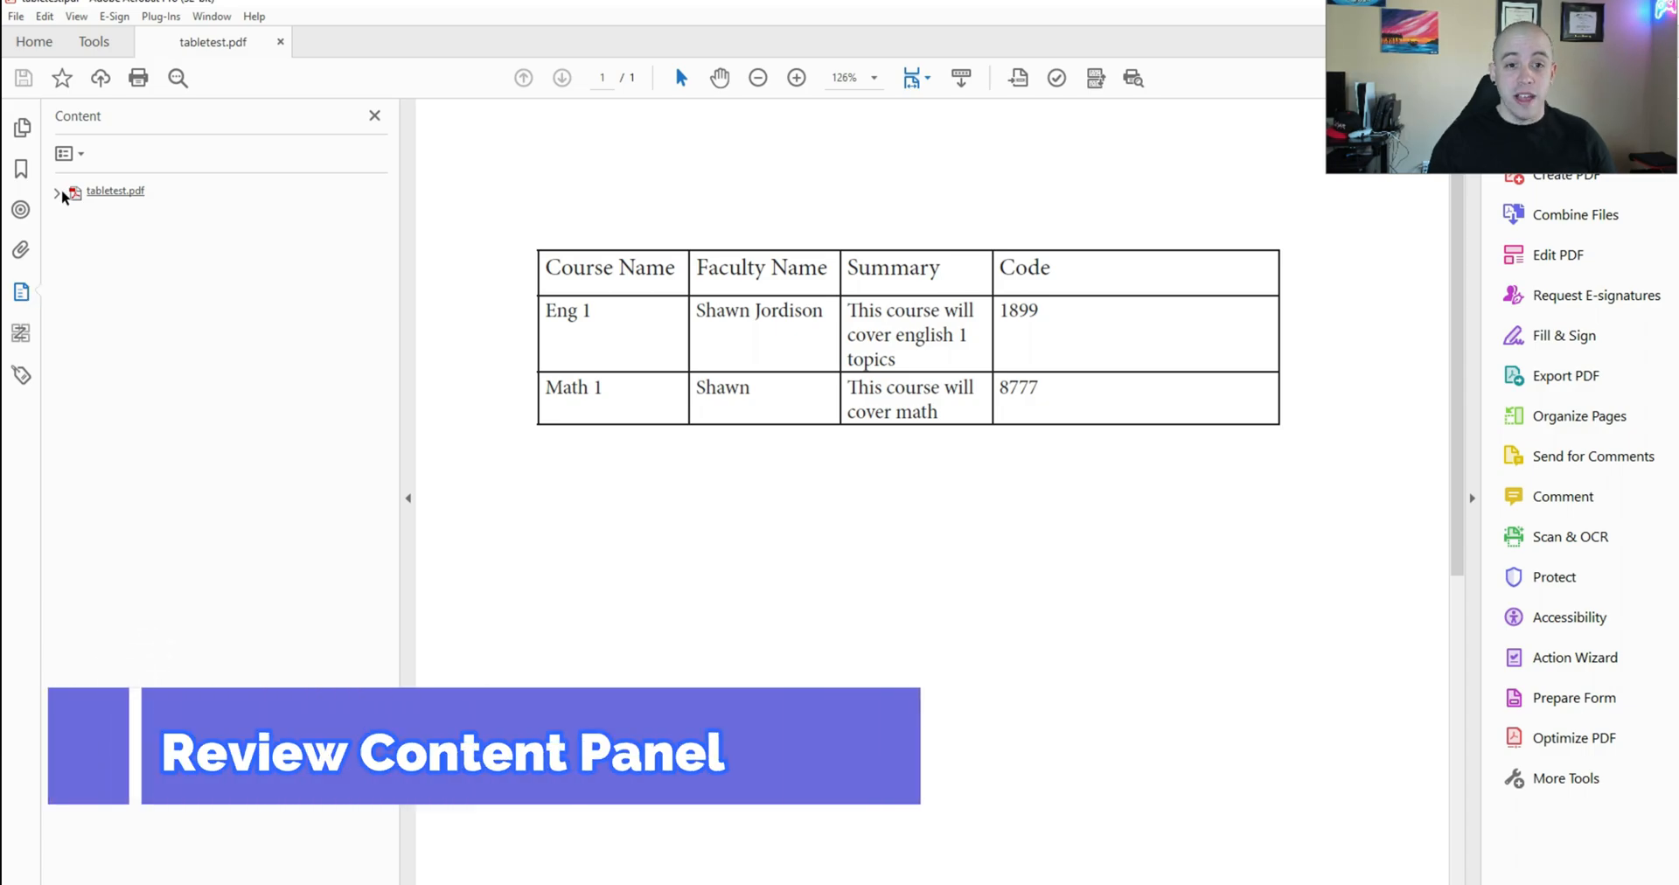
click(58, 192)
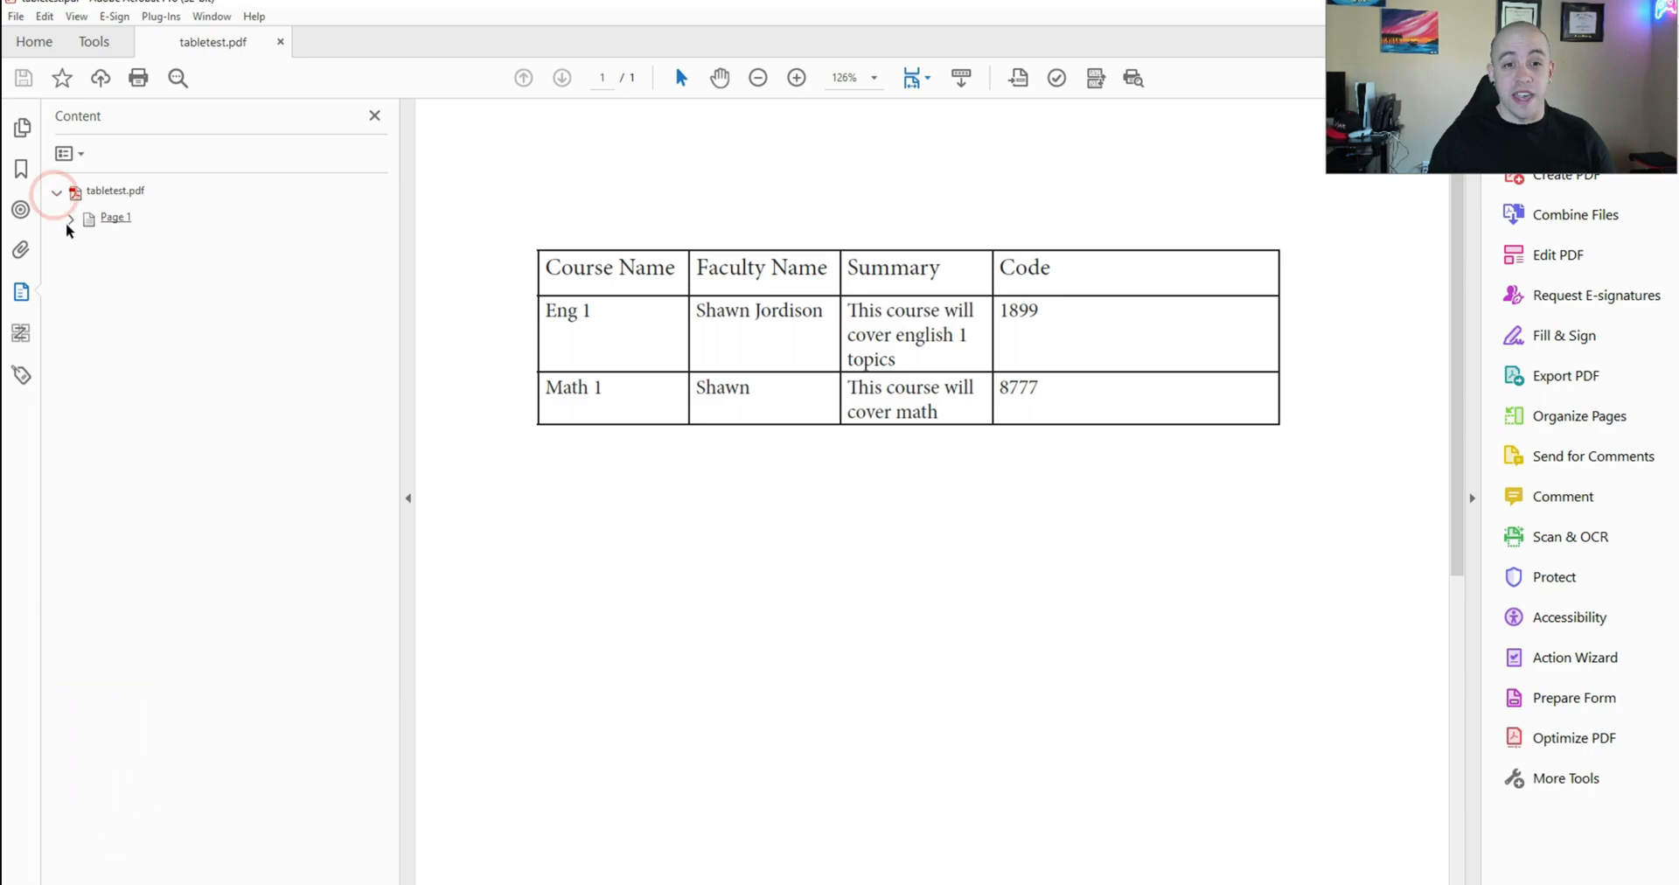
click(70, 217)
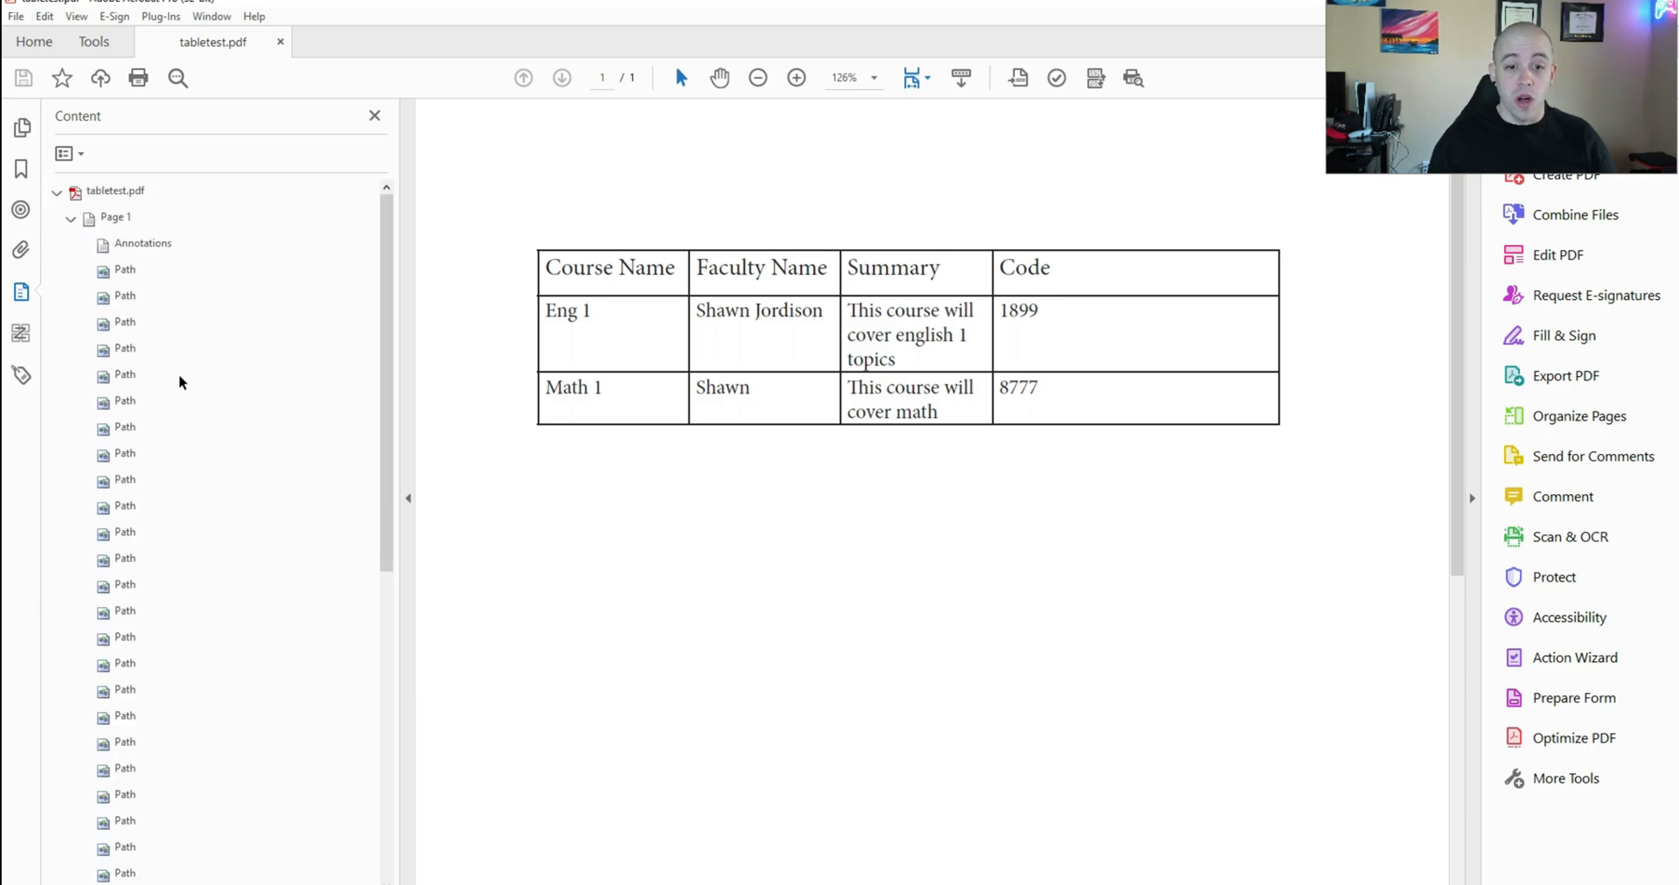
mouse_move(160, 334)
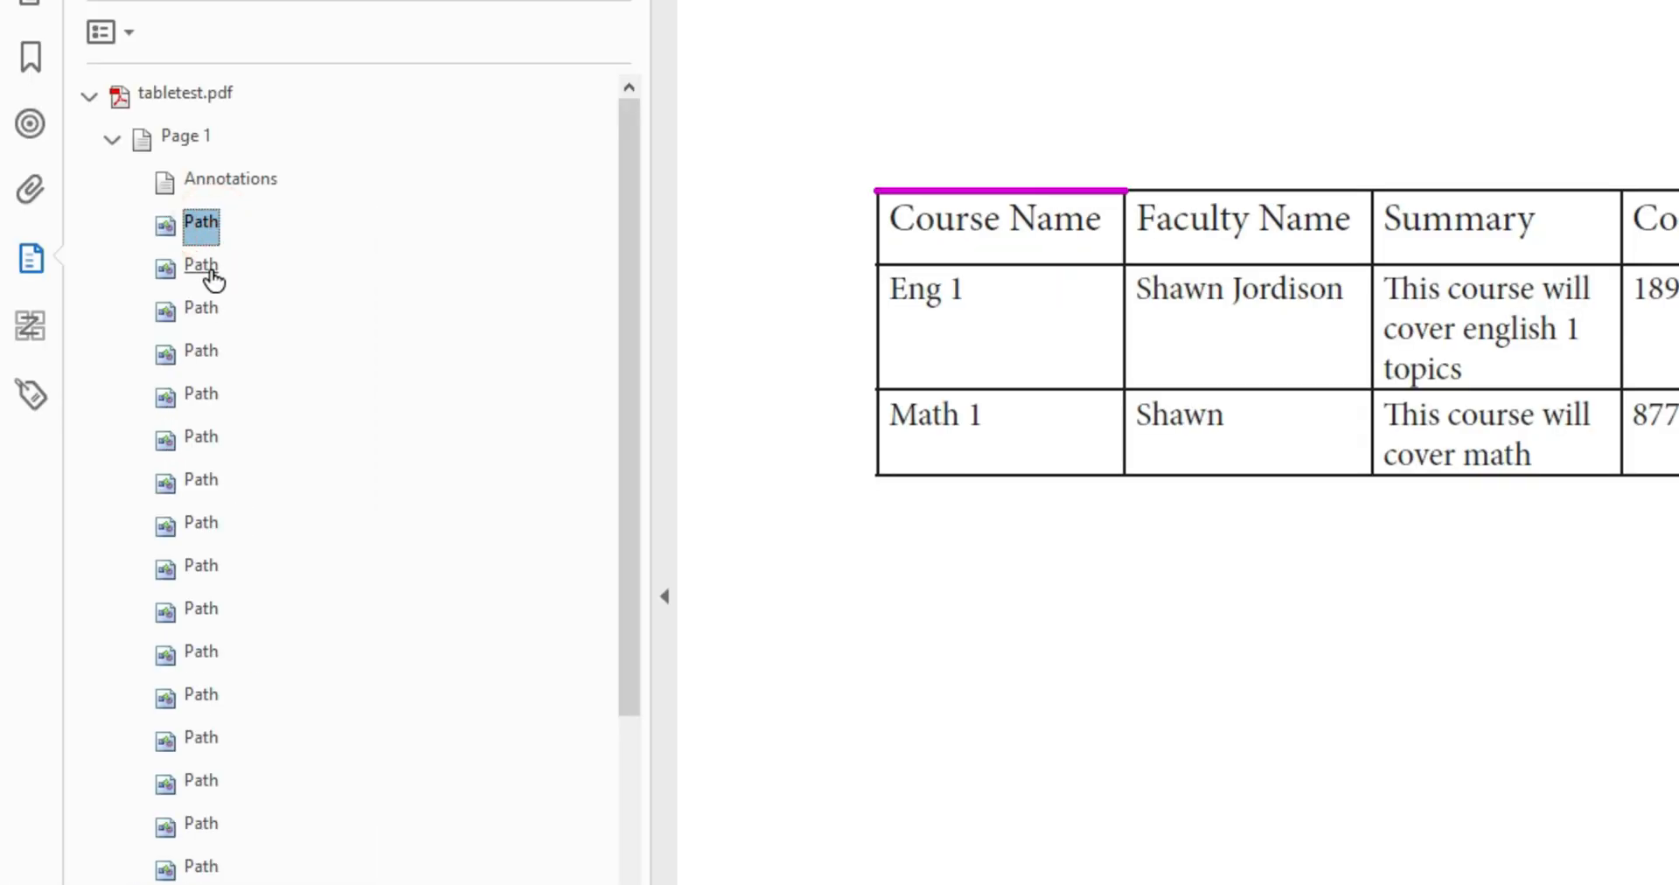
mouse_move(211, 276)
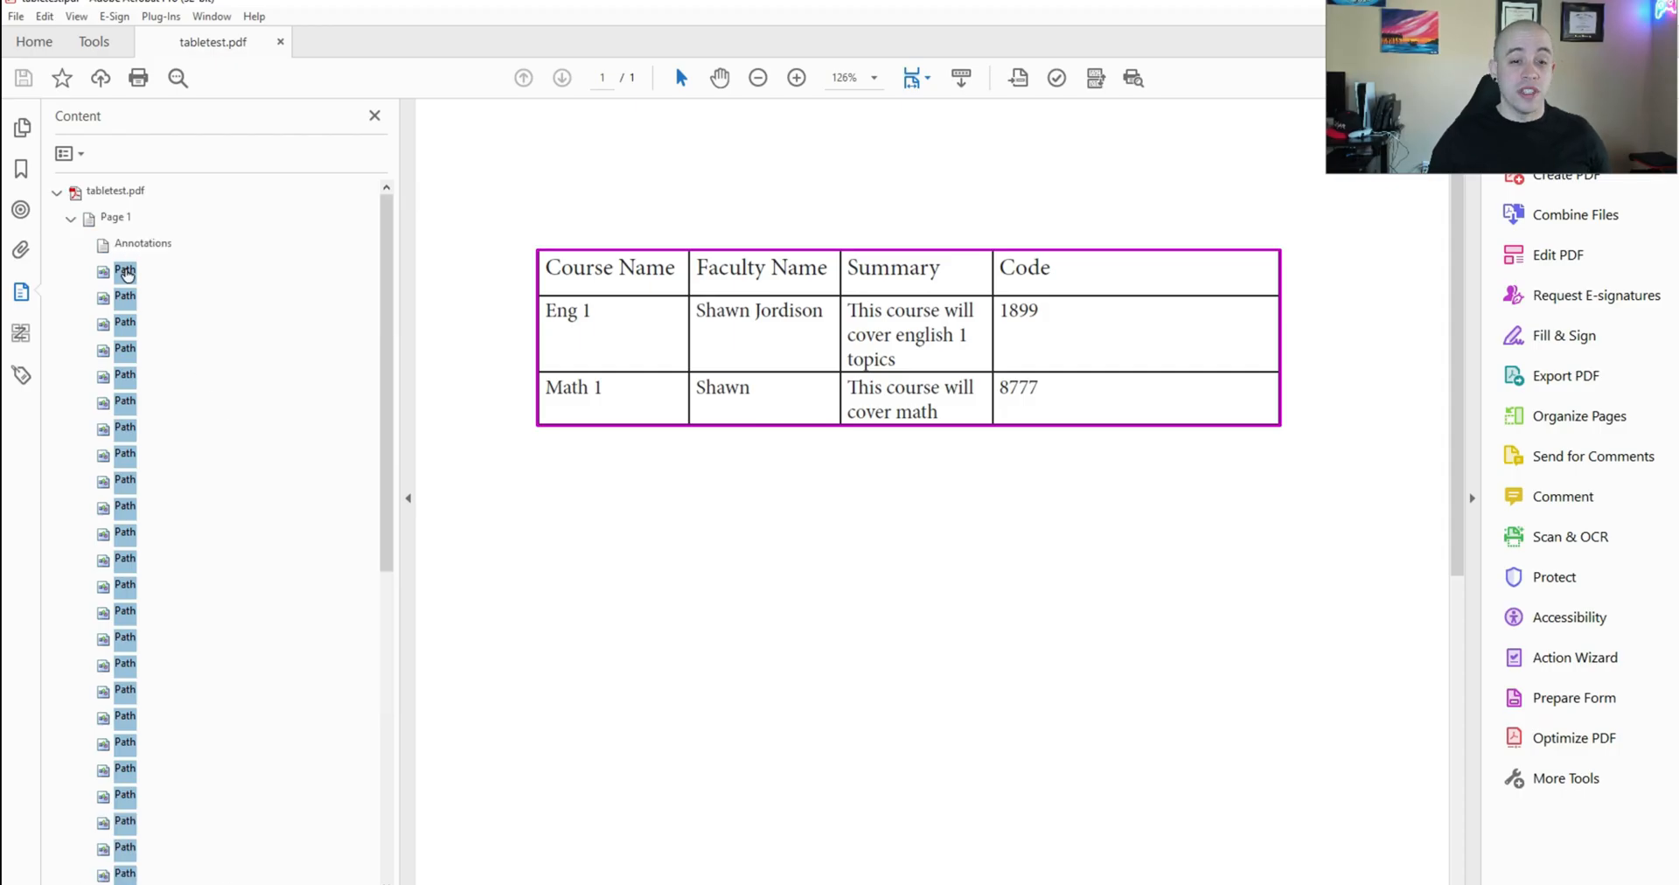
Convert the selected Page 1 Path objects into Page artifacts via Create Artifact.
right_click(124, 272)
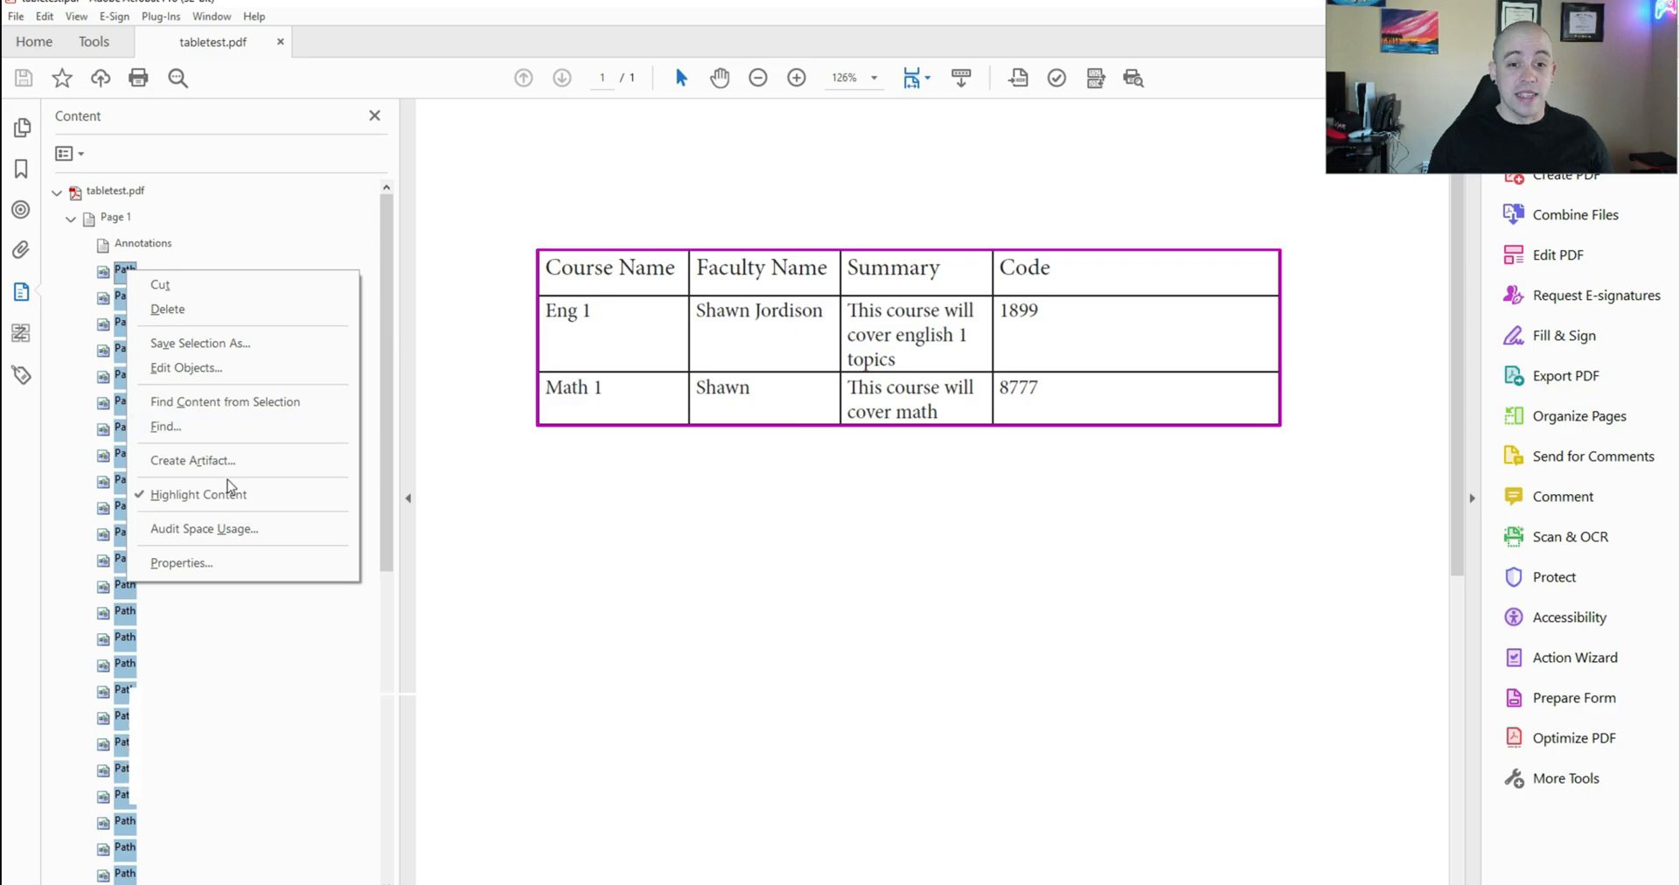
click(192, 460)
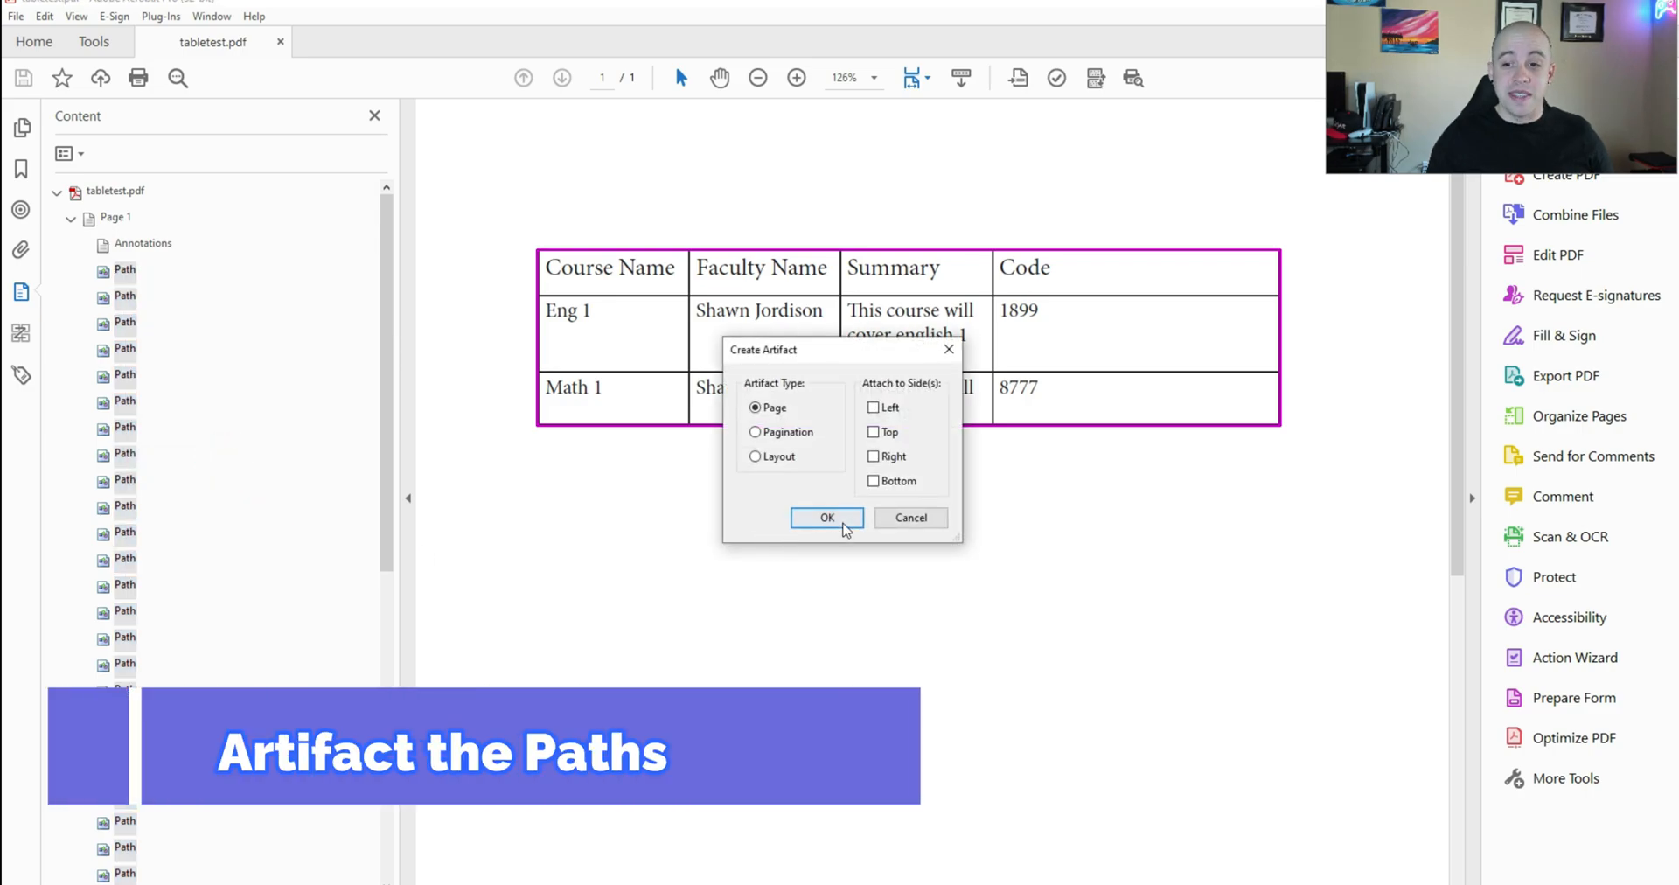
click(827, 517)
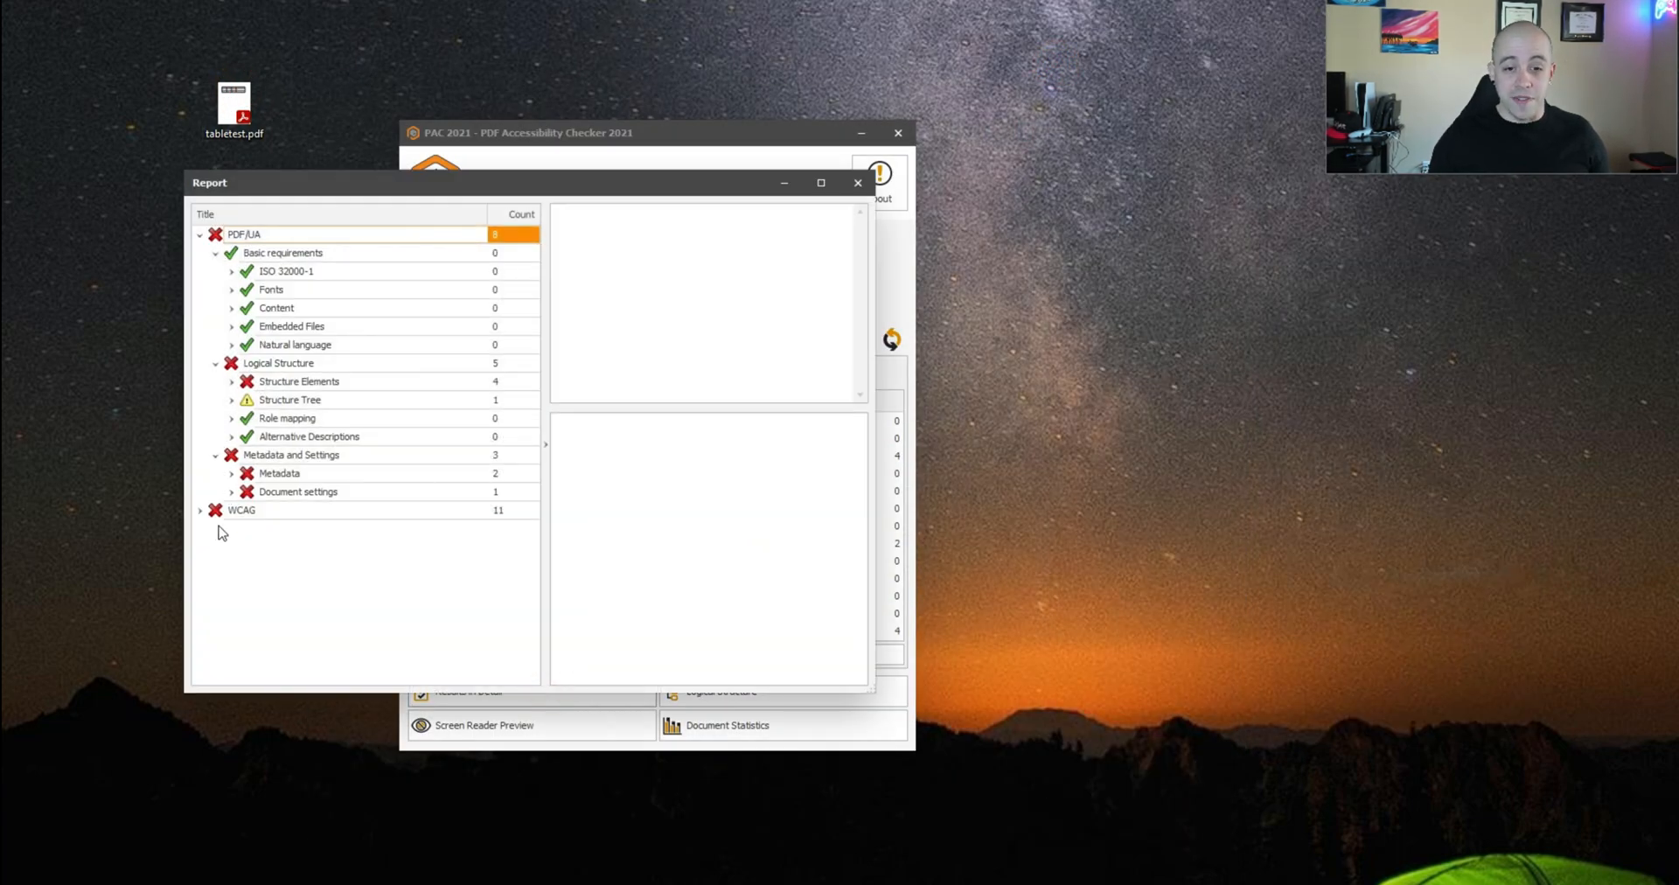
Expand the WCAG node and scroll through the 1.3.1 Info and Relationships checks.
click(199, 510)
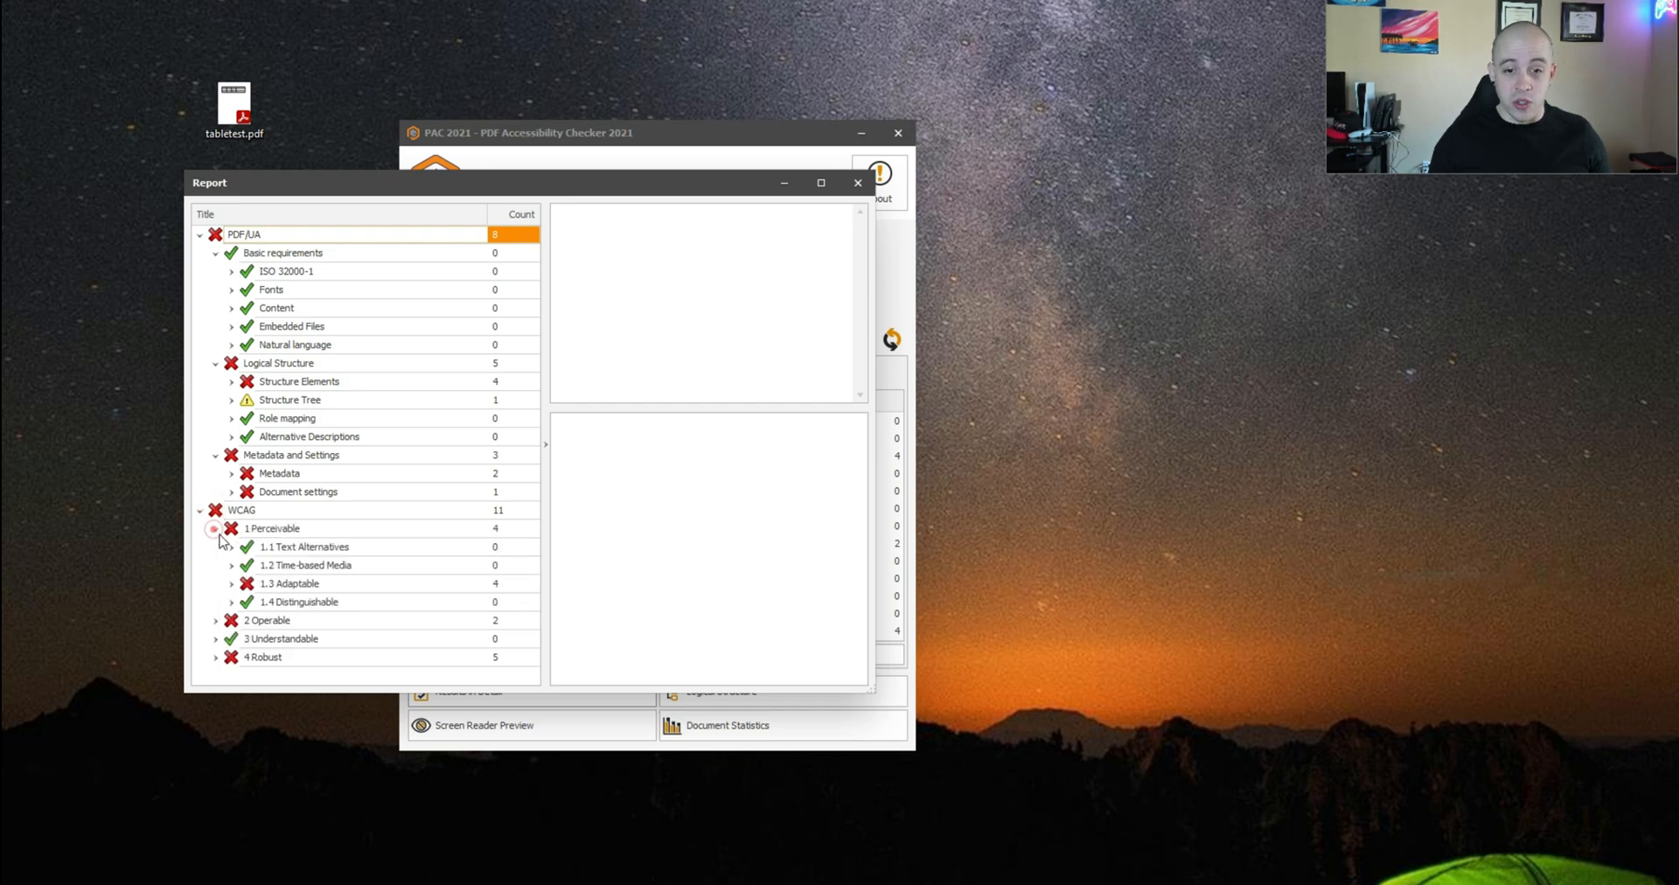
scroll(down, 3)
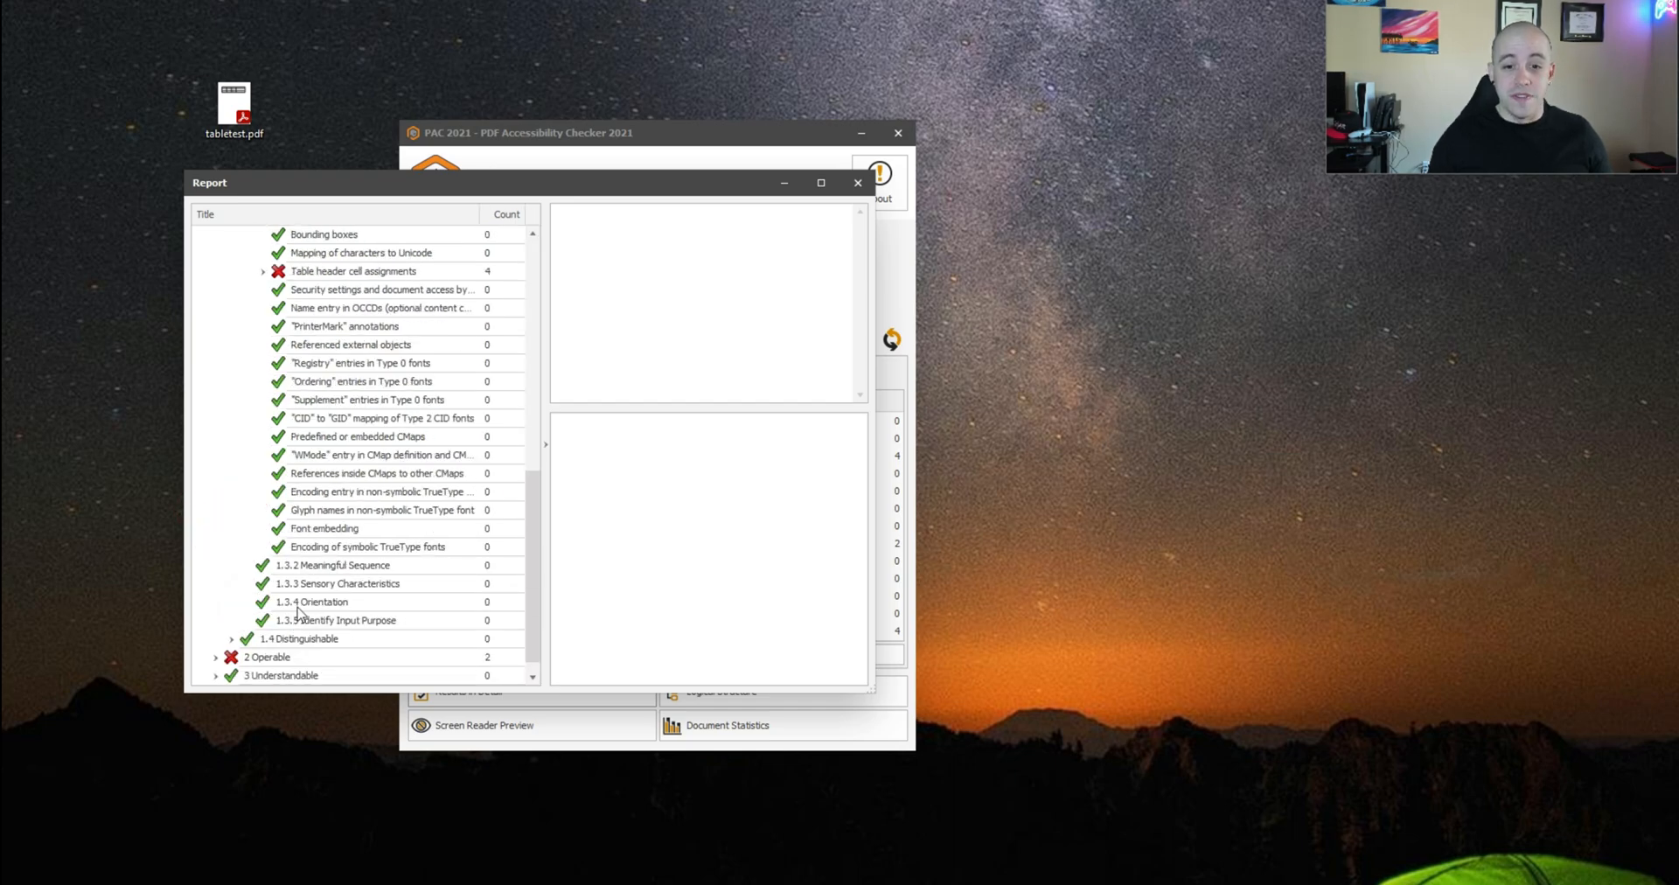